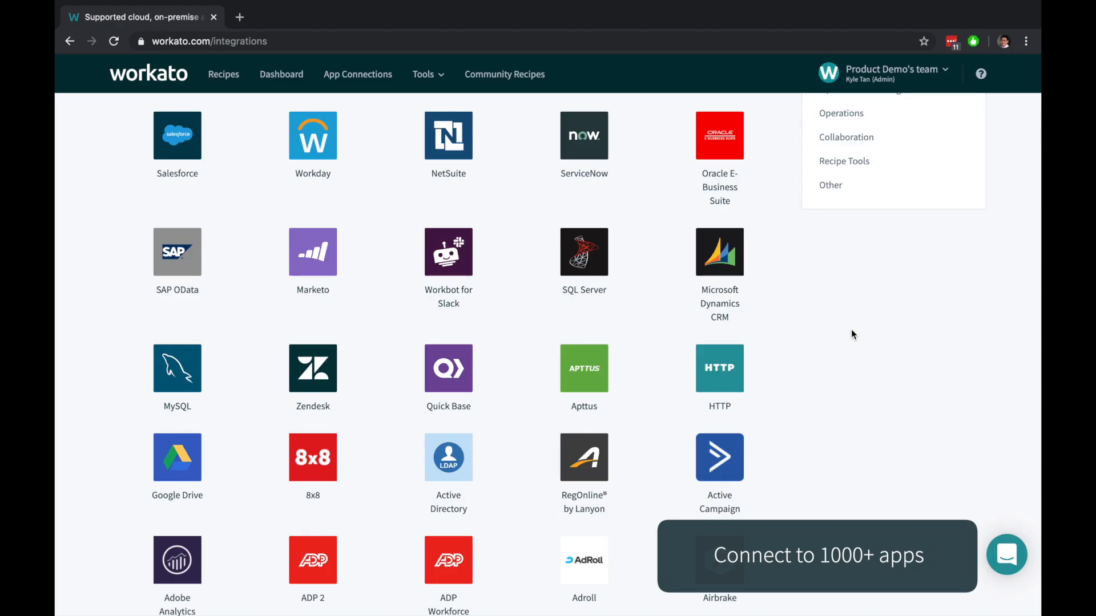
Step: Browse the Salesforce community recipes, open the '360 view of leads' collection, then return to the team's recipe list
scroll(down, 3)
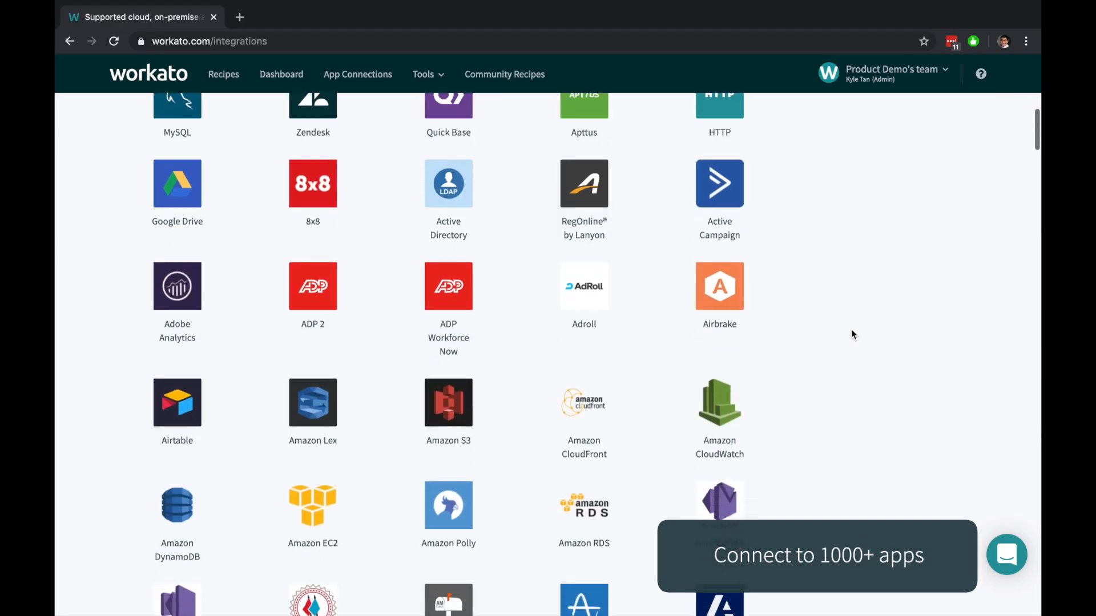
scroll(down, 3)
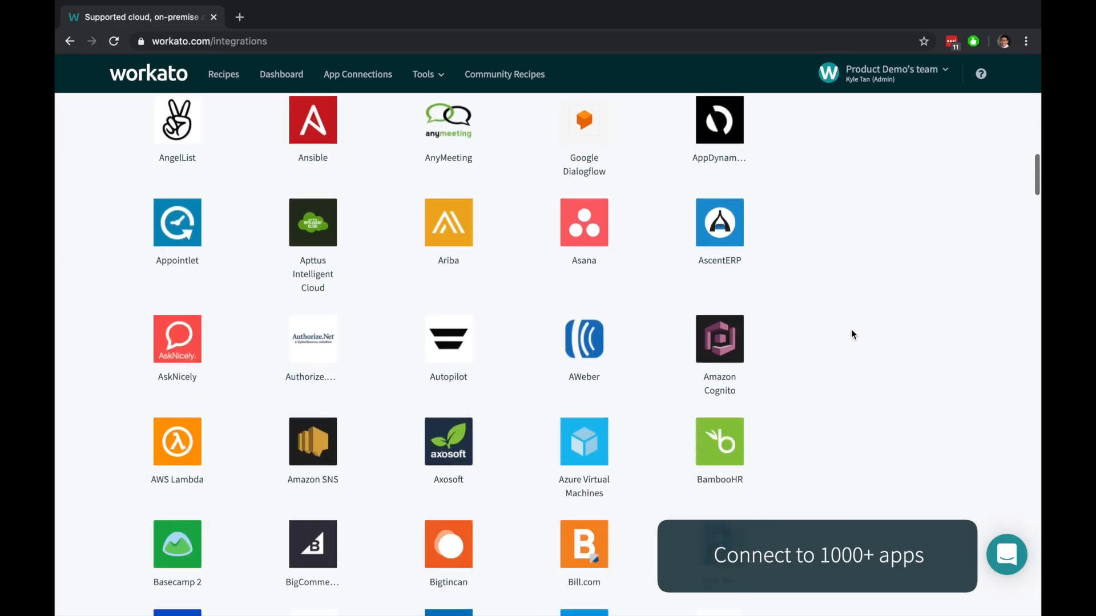
scroll(down, 3)
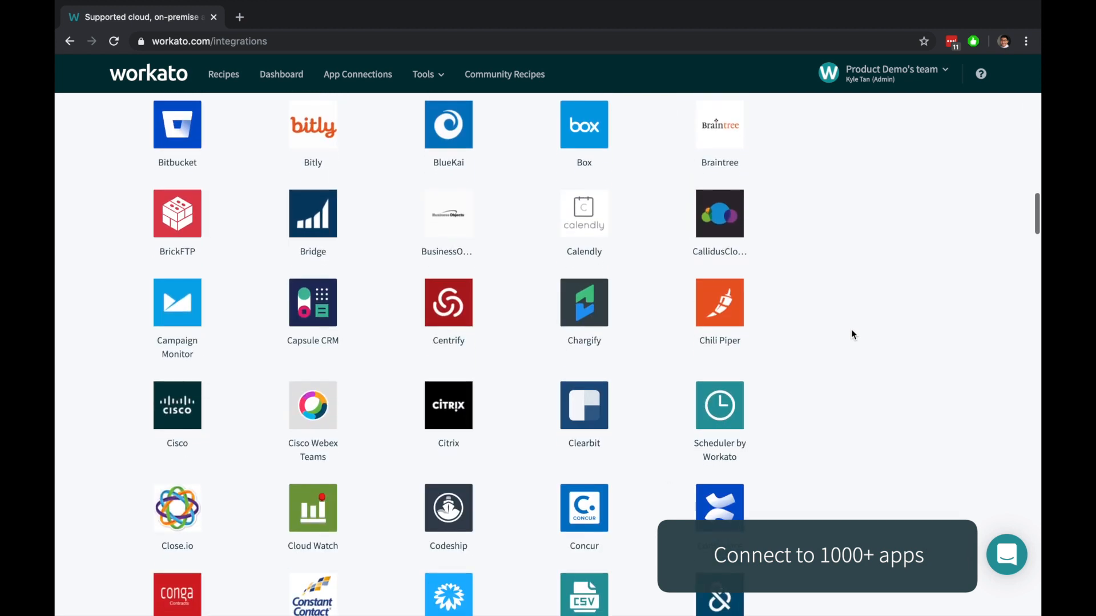
scroll(down, 3)
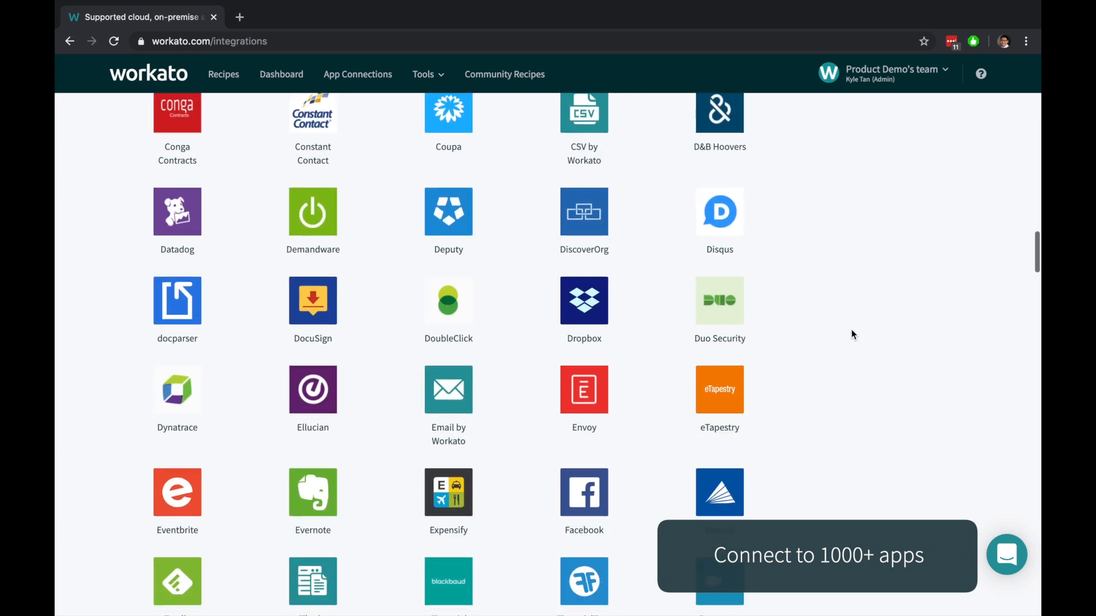
scroll(down, 3)
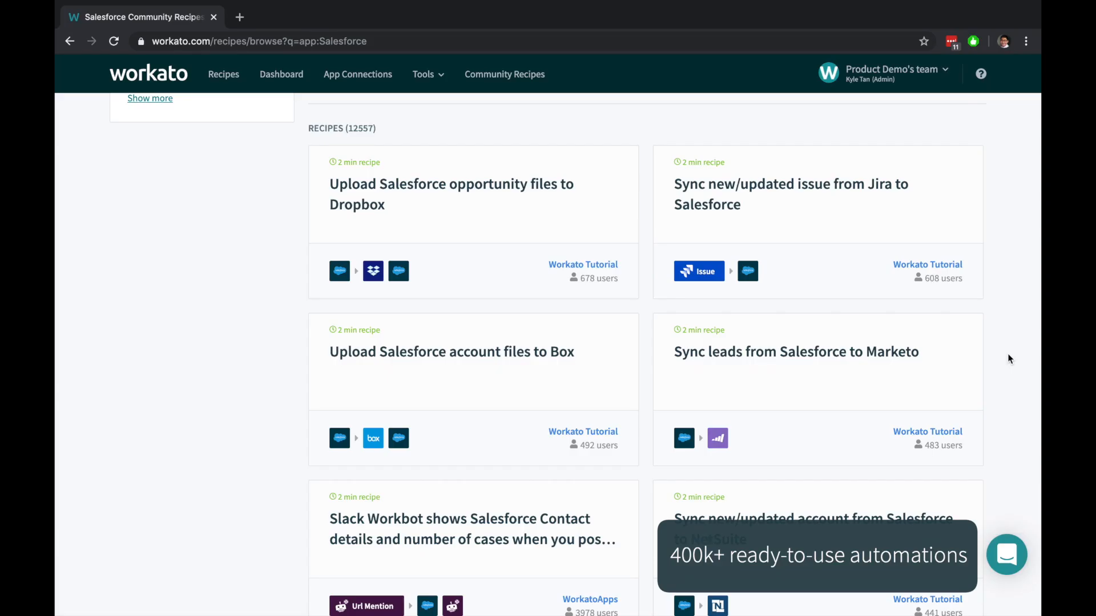
scroll(down, 3)
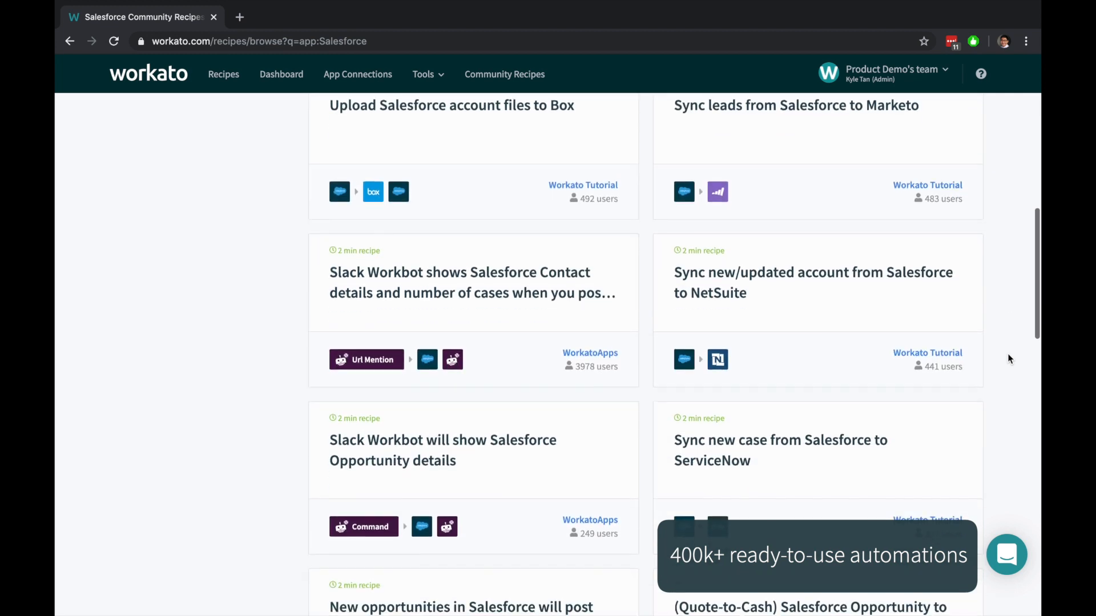
scroll(down, 3)
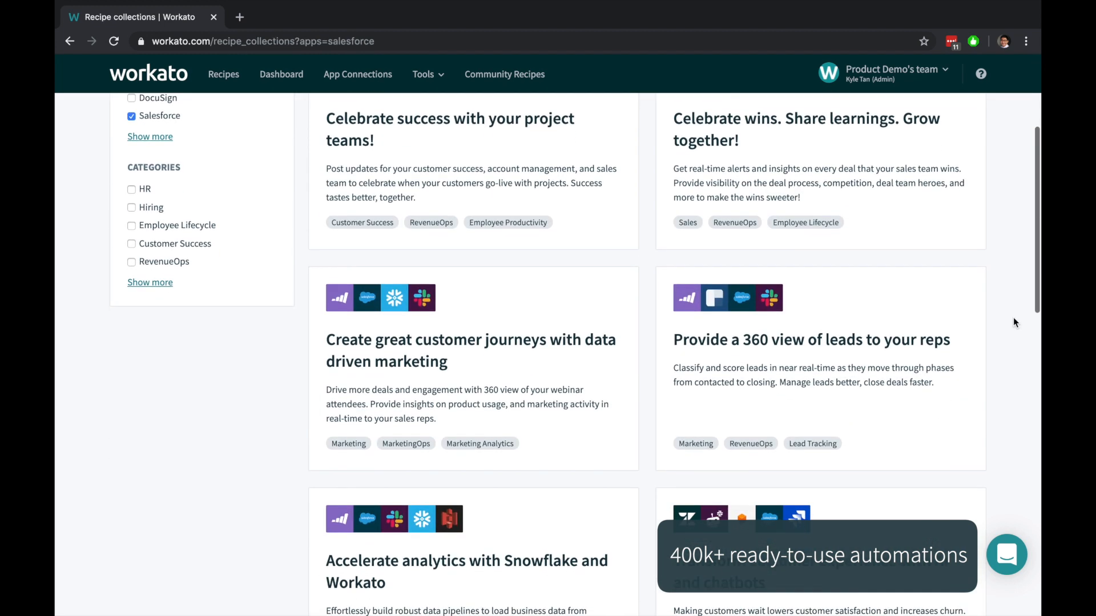
click(811, 340)
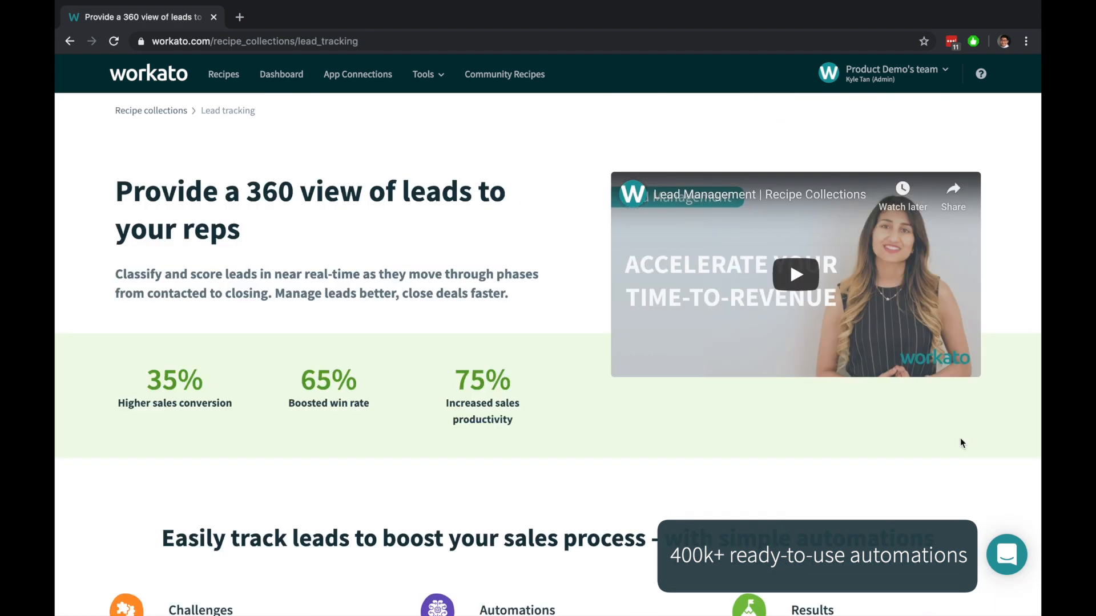
click(224, 74)
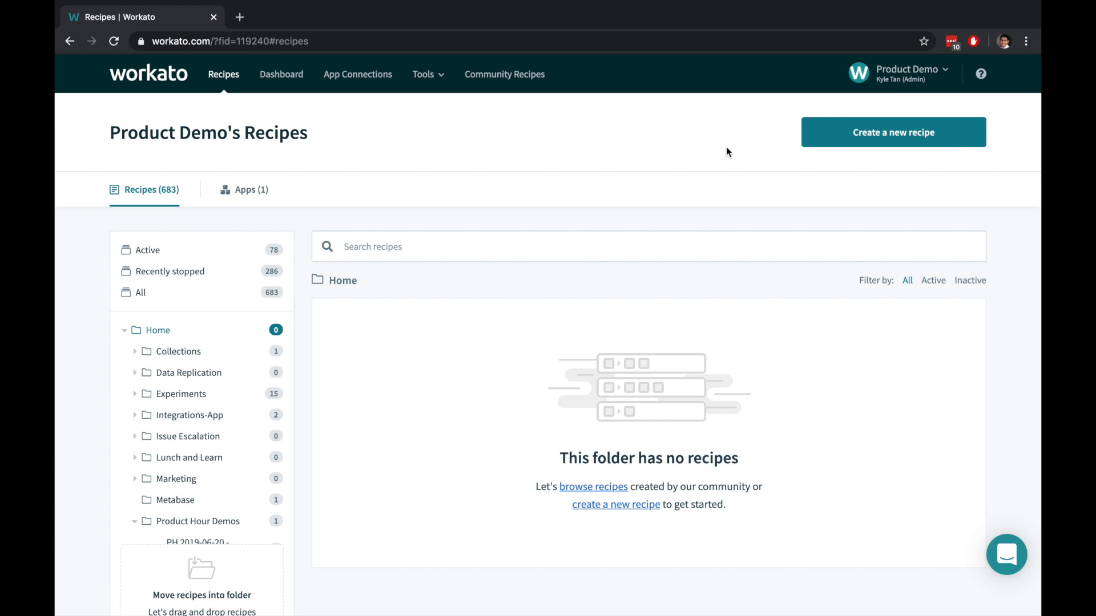
Step: Create a brand-new blank recipe from the Recipes page
click(893, 132)
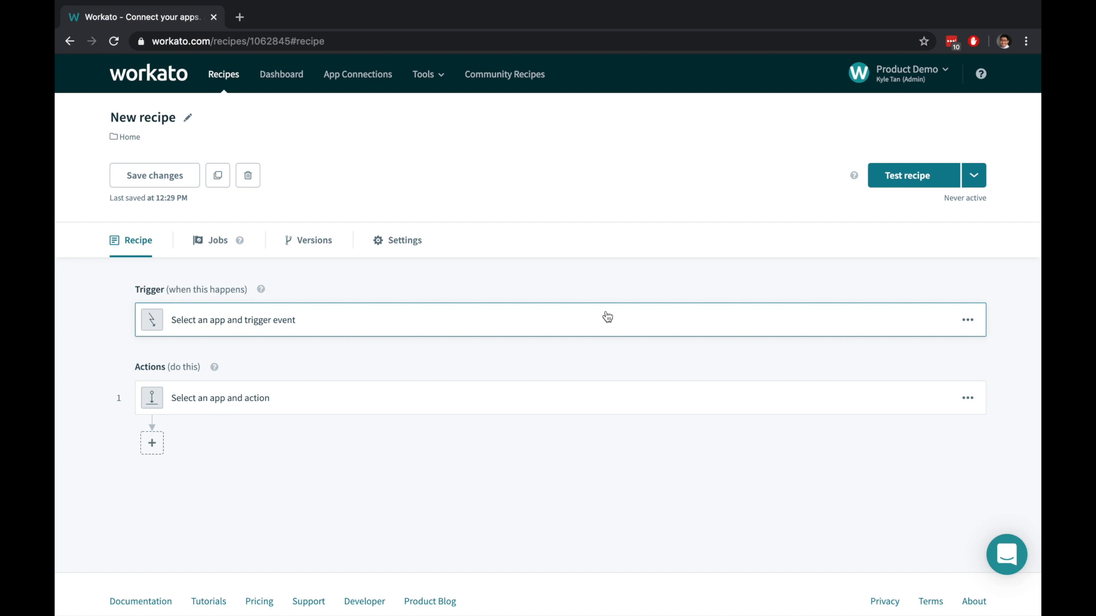
Step: Choose Zuora as the trigger app and link the existing Zuora connection
text(zu)
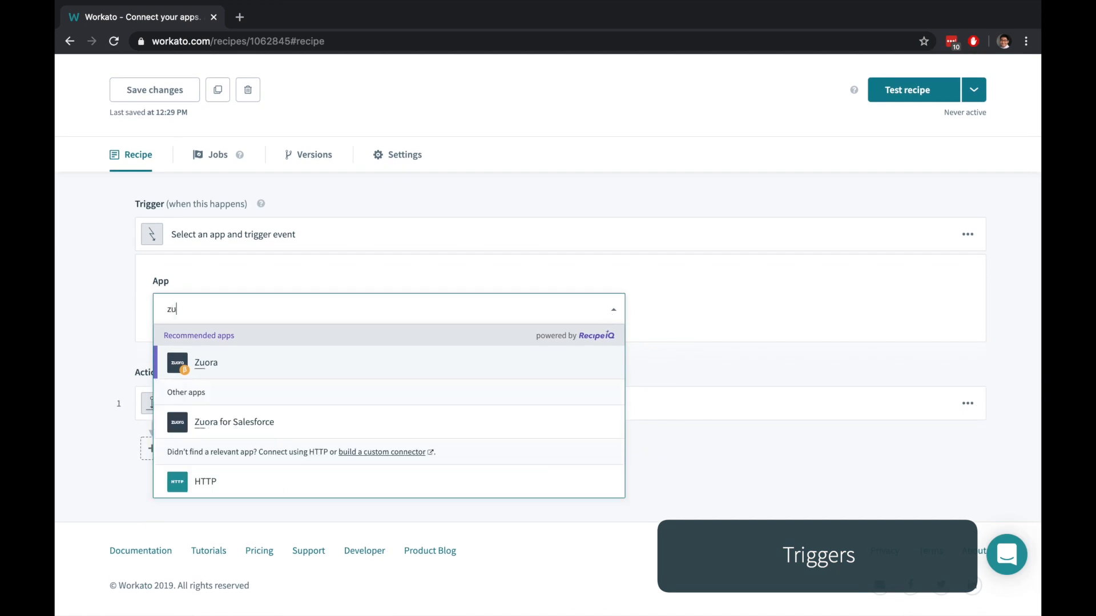
click(205, 362)
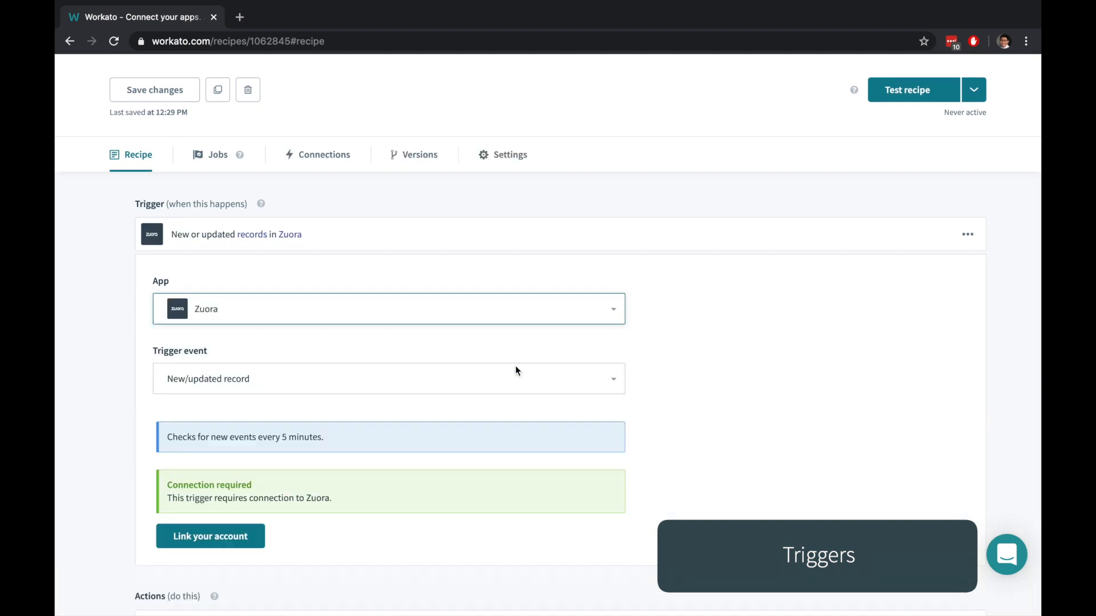
click(210, 537)
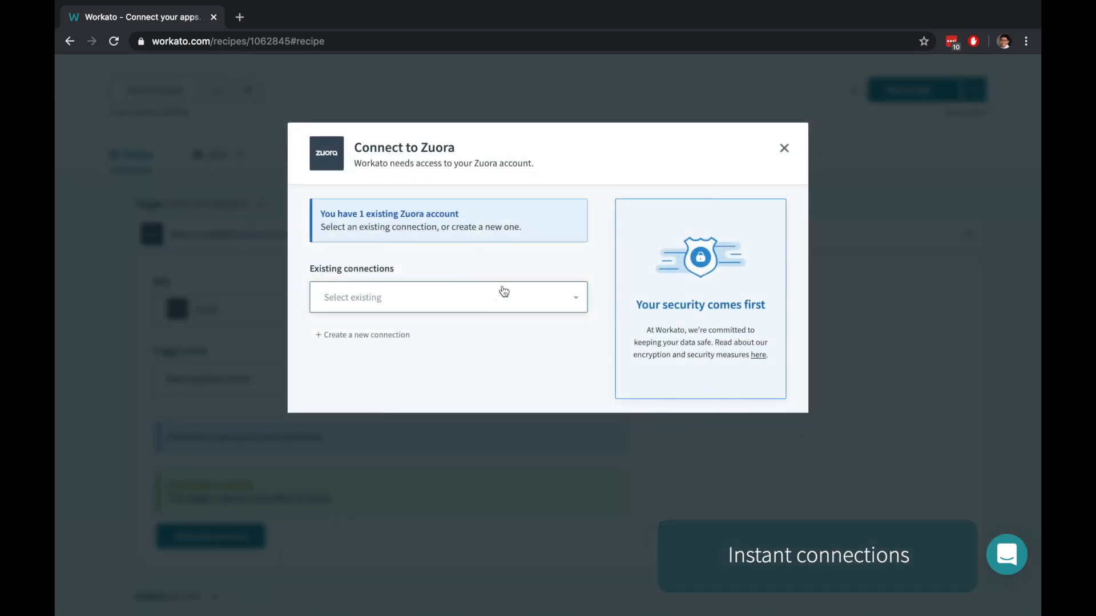
click(783, 148)
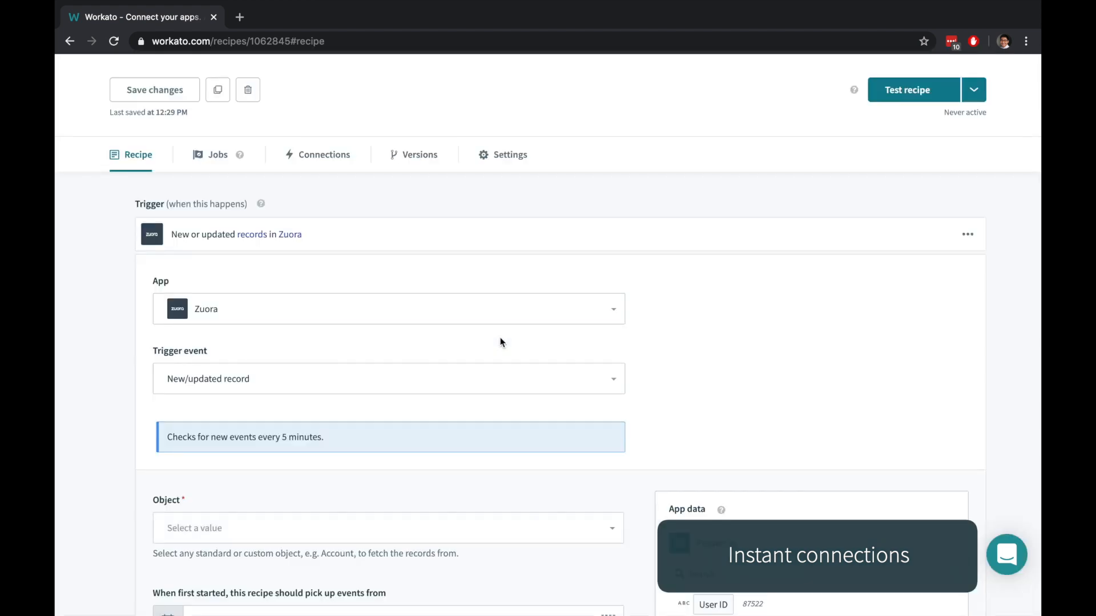
Step: Set the watched Zuora object to Product for the new/updated record trigger
scroll(down, 3)
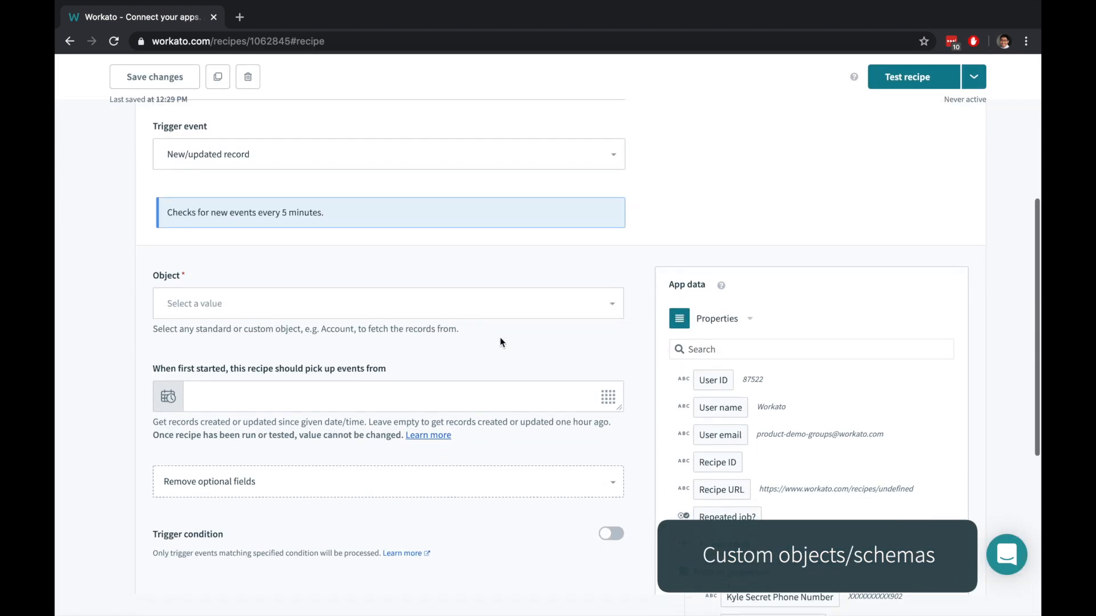
click(388, 304)
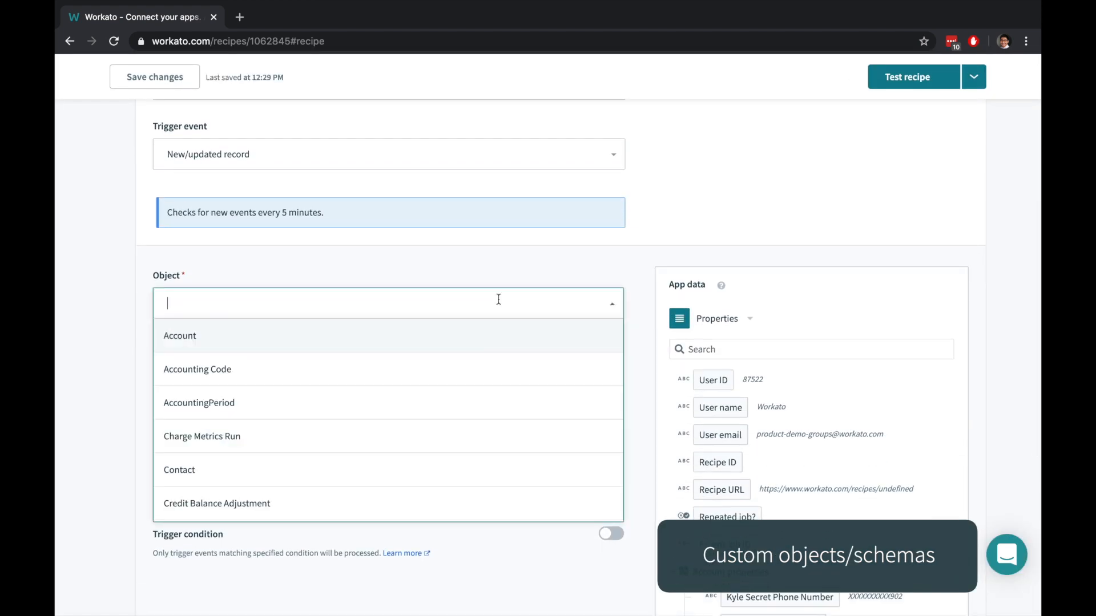
text(product)
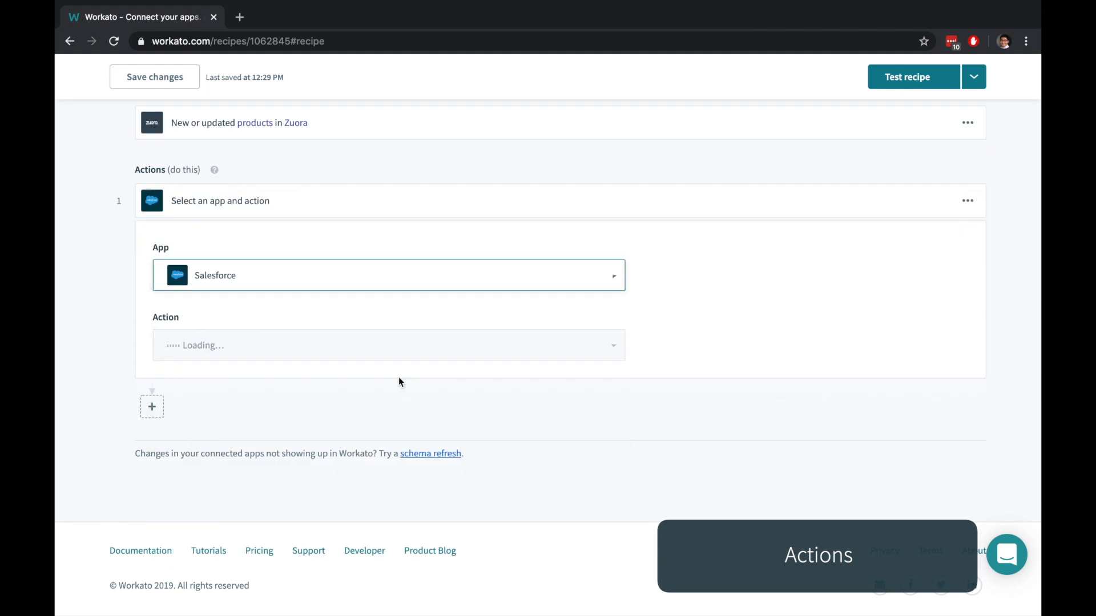
Step: Pick the Salesforce action and link it to the existing Salesforce connection
click(388, 344)
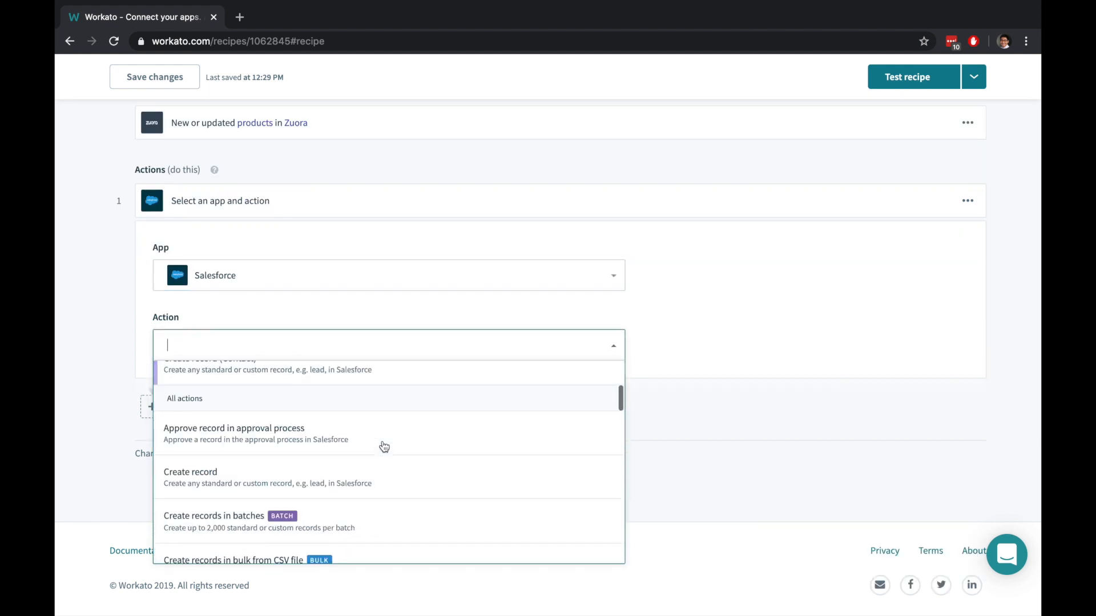
scroll(down, 3)
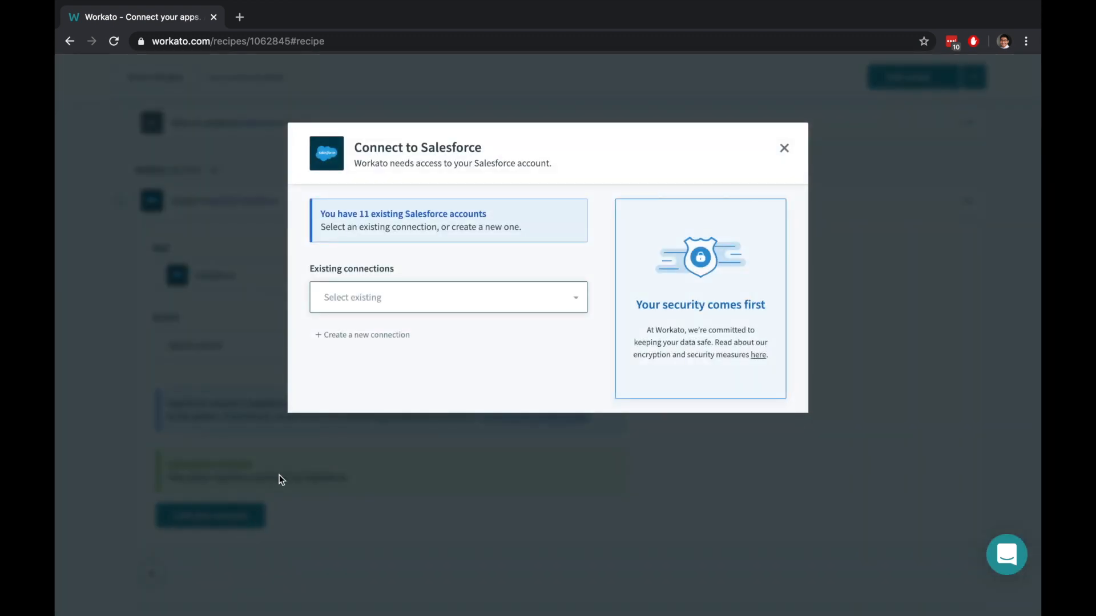
click(783, 148)
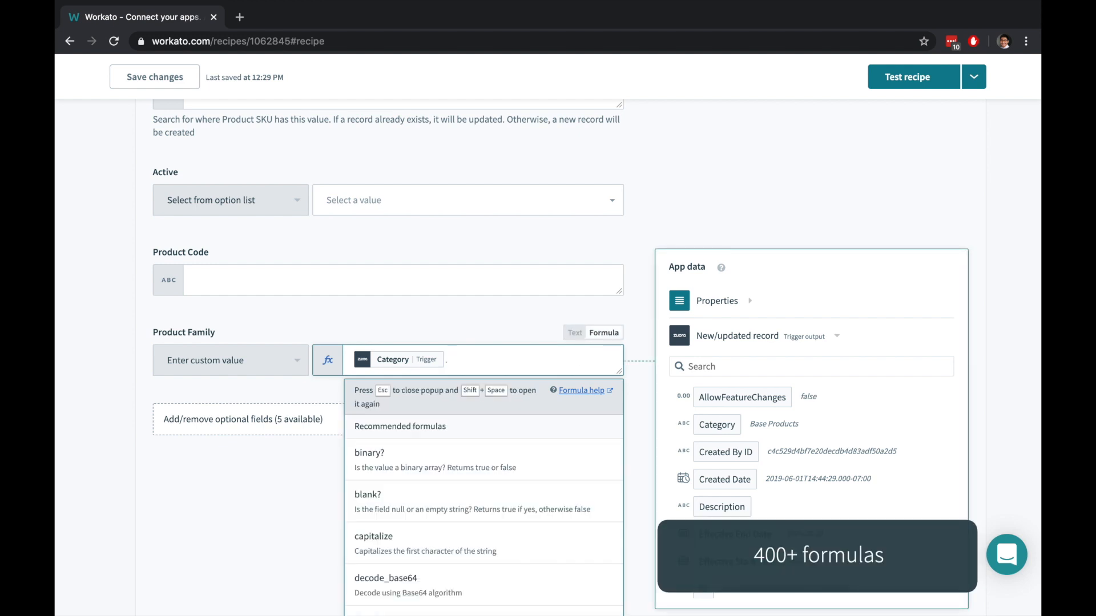
Step: Map Product Family to Category.titleize, Product Name to Zuora Name, and set Active to a custom value
text(.titleize)
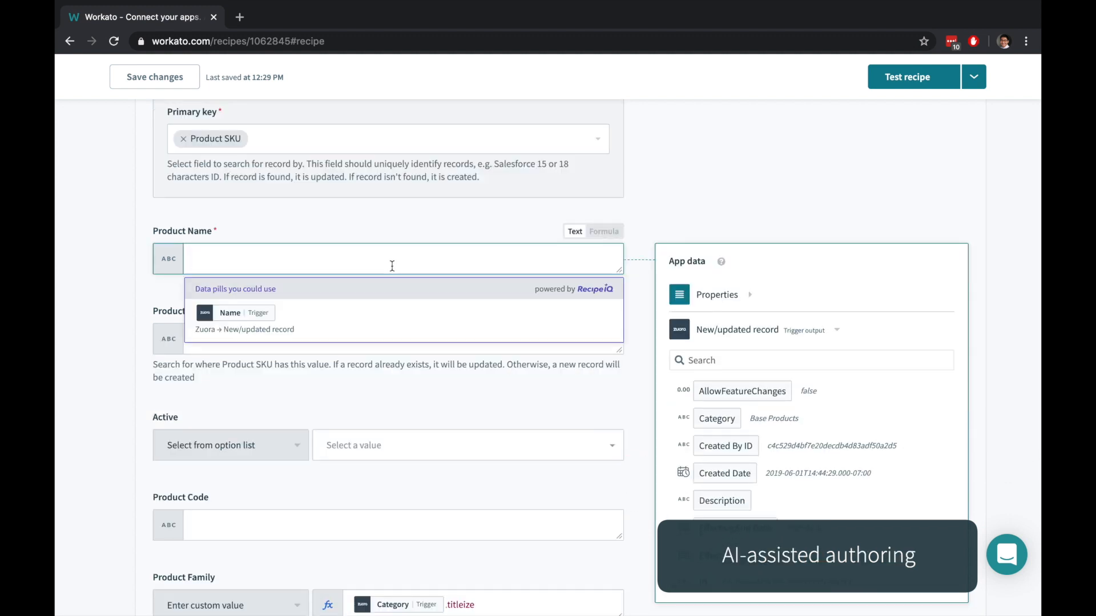
click(244, 313)
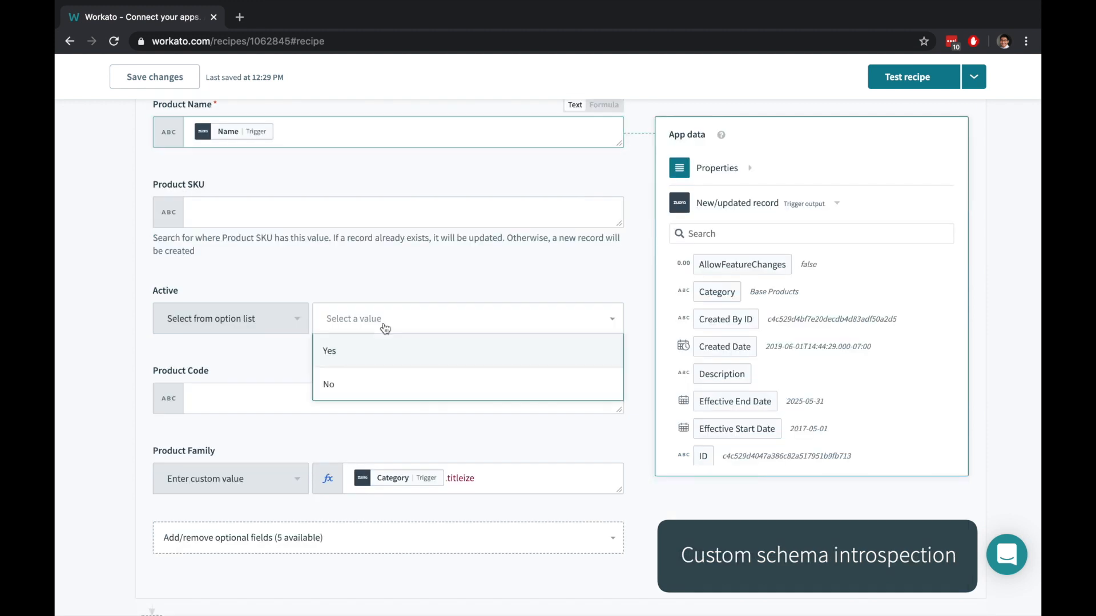
mouse_move(391, 391)
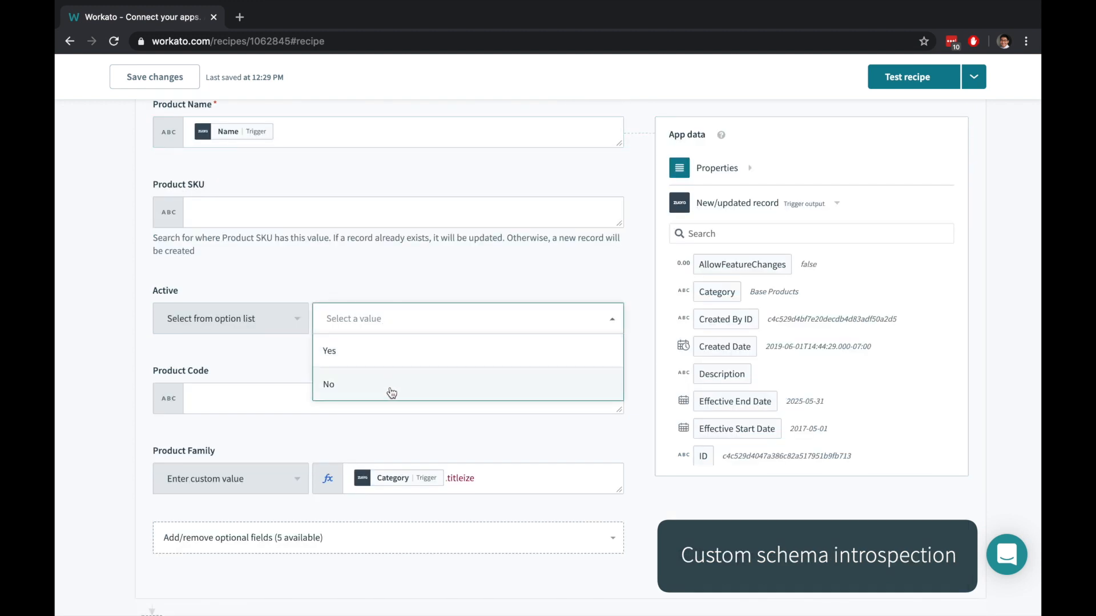
click(230, 319)
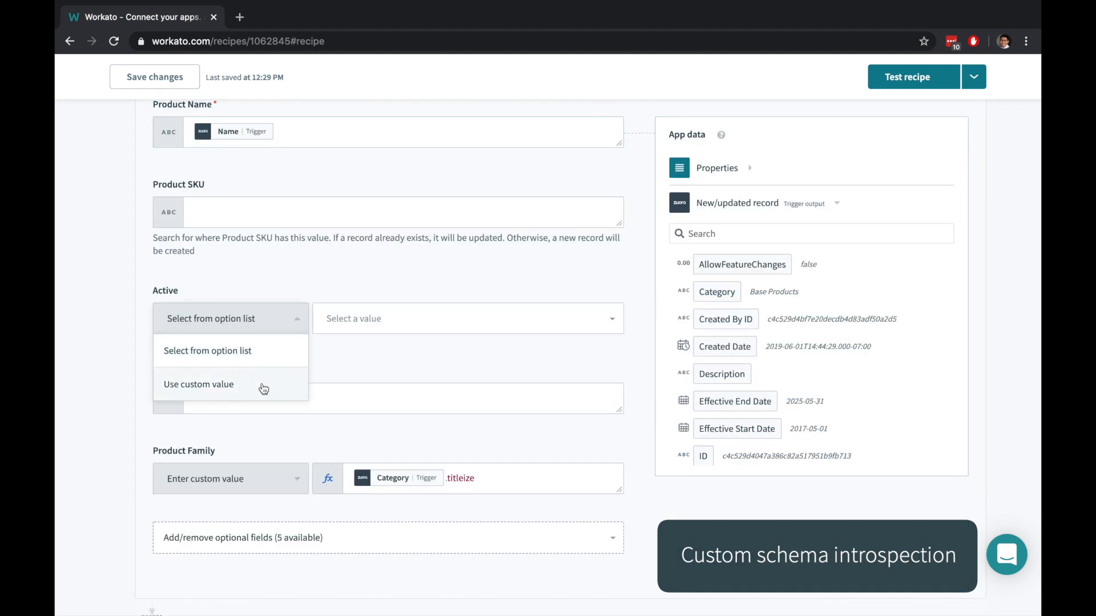
click(198, 385)
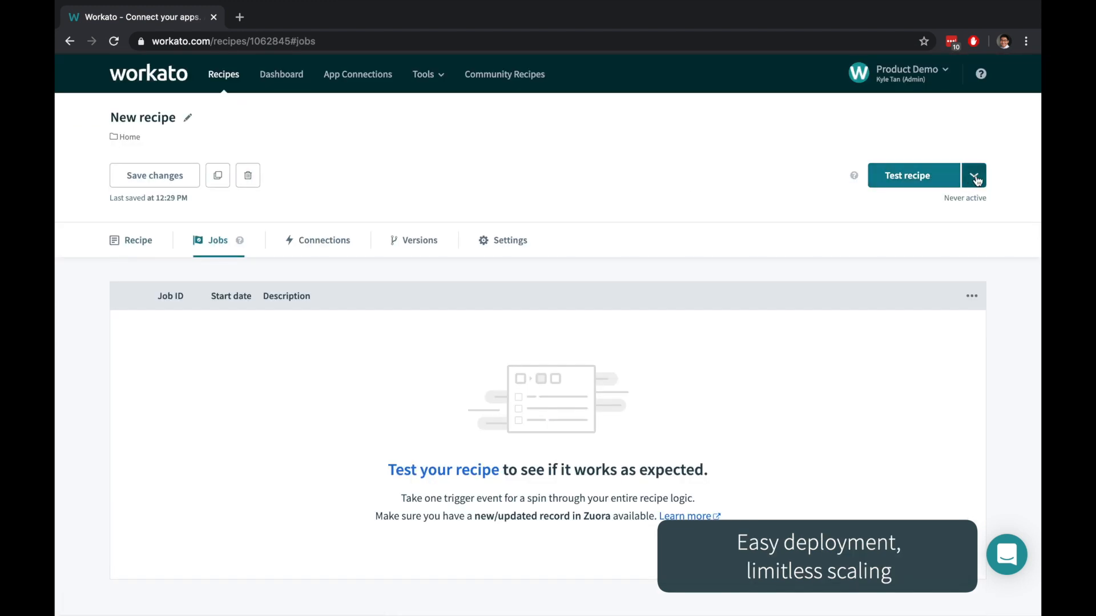
Step: Start the recipe so it runs waiting for Zuora trigger events
click(973, 176)
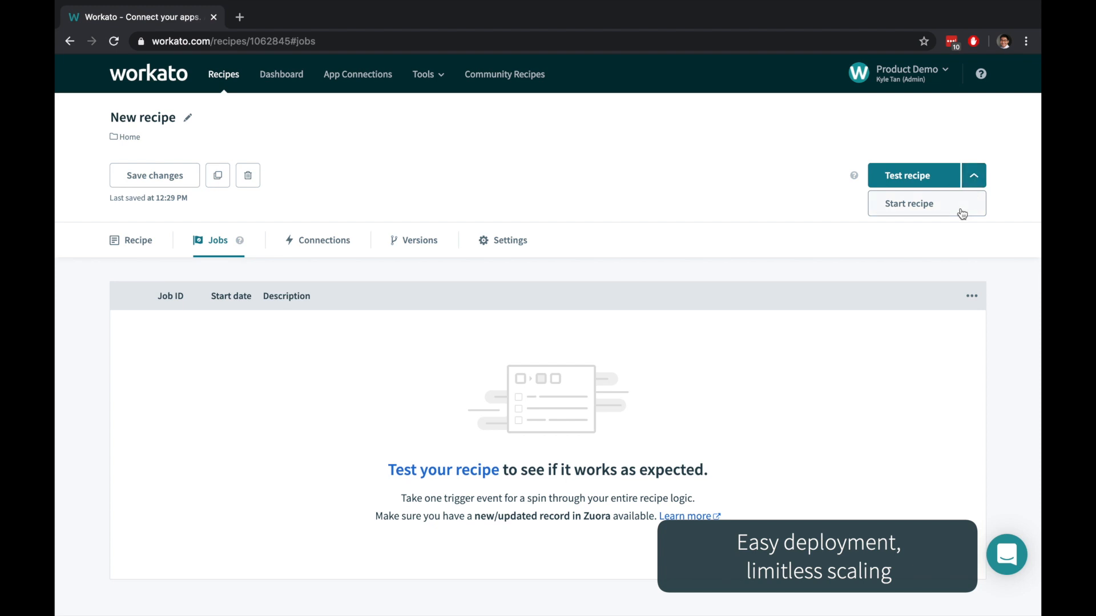
click(909, 203)
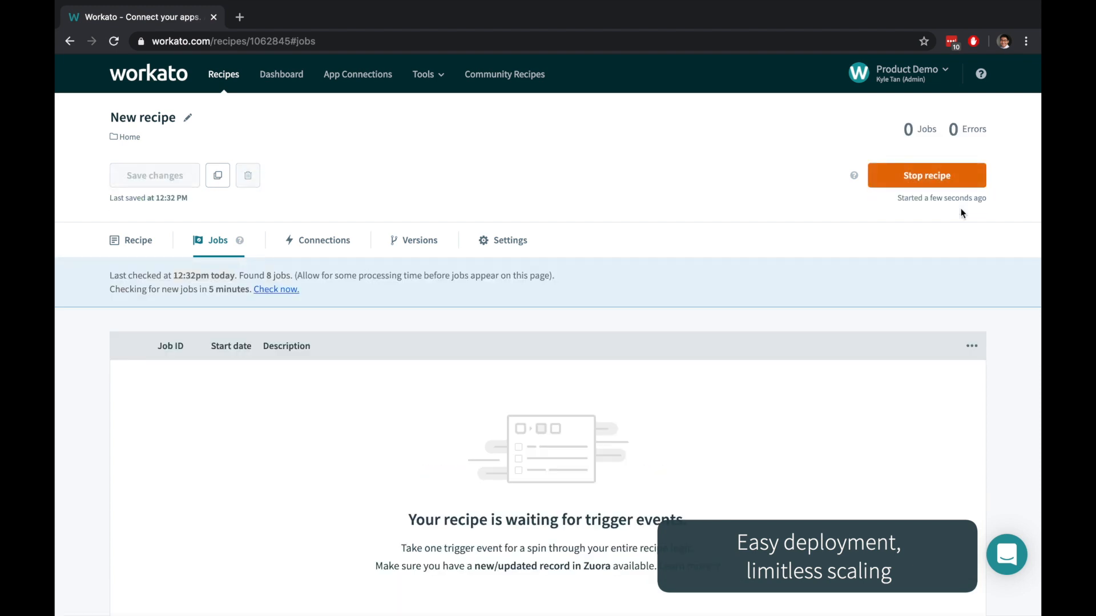
click(276, 288)
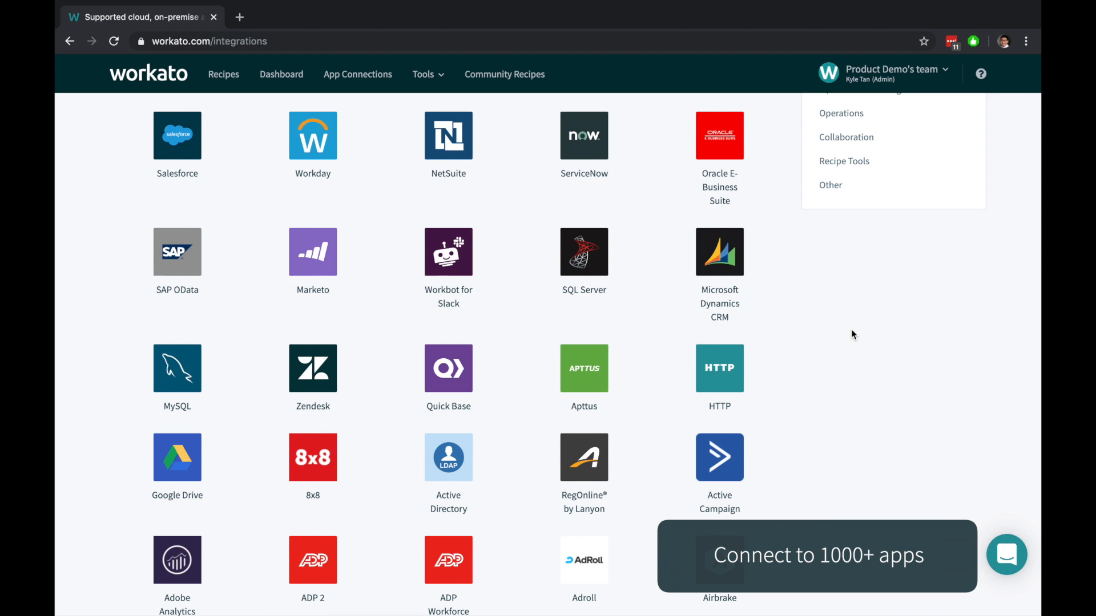
scroll(down, 3)
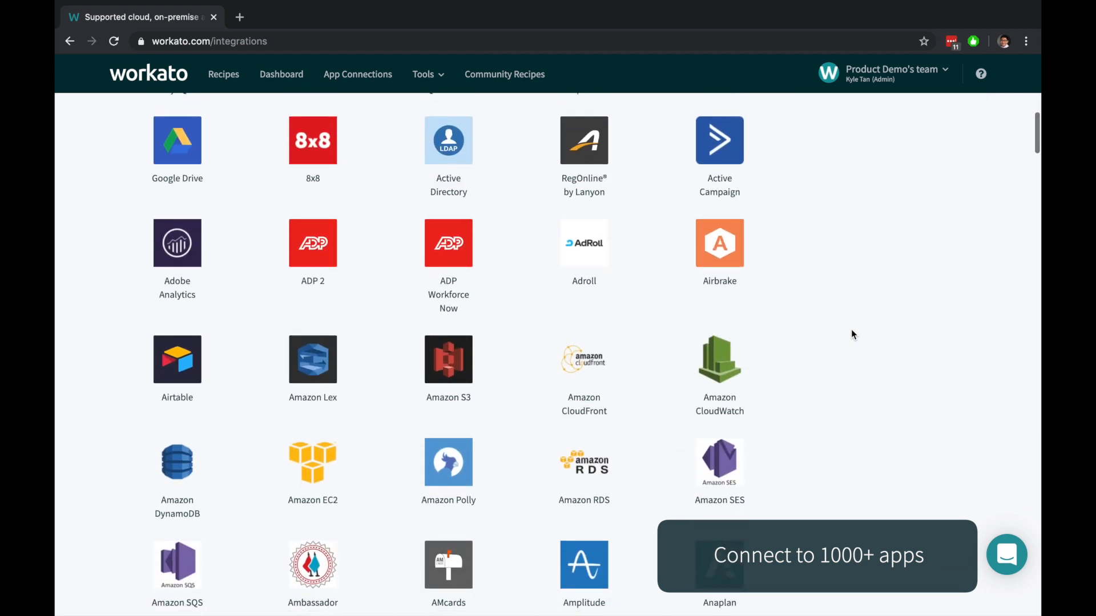
scroll(down, 3)
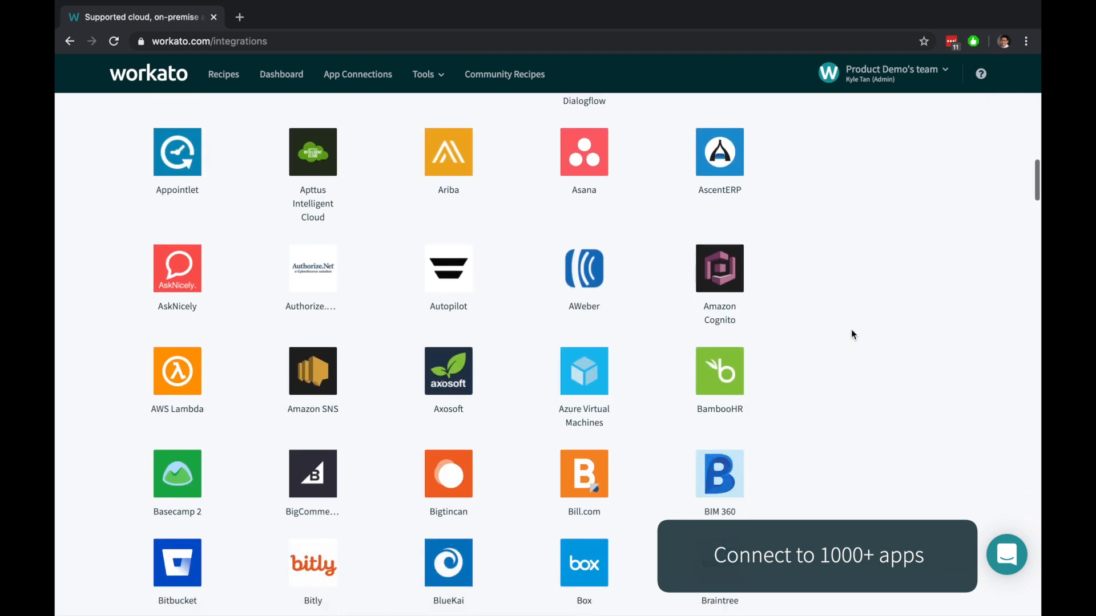
scroll(down, 3)
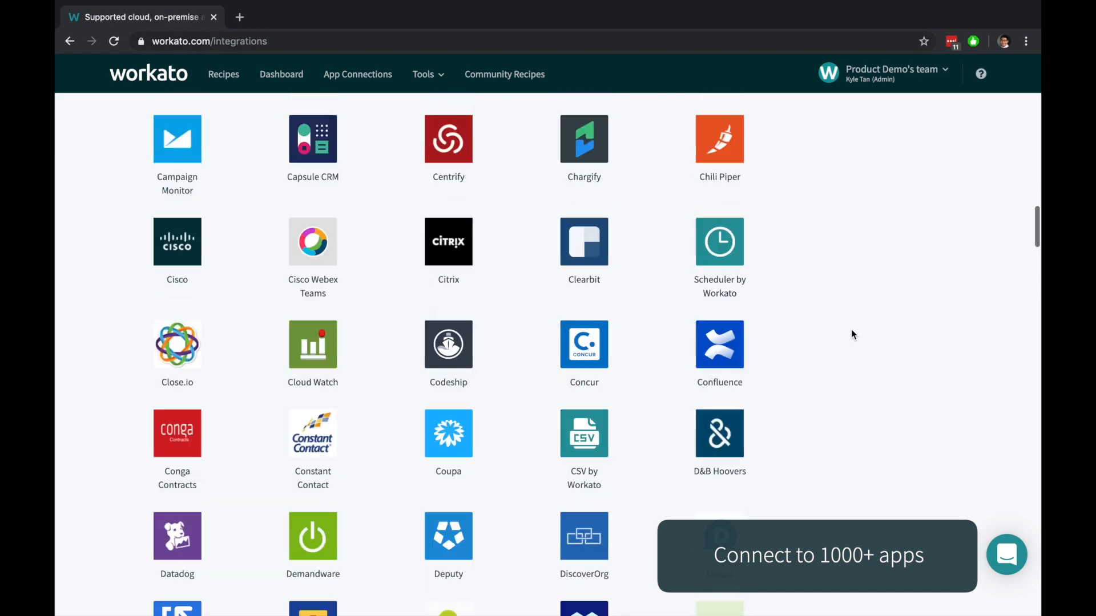